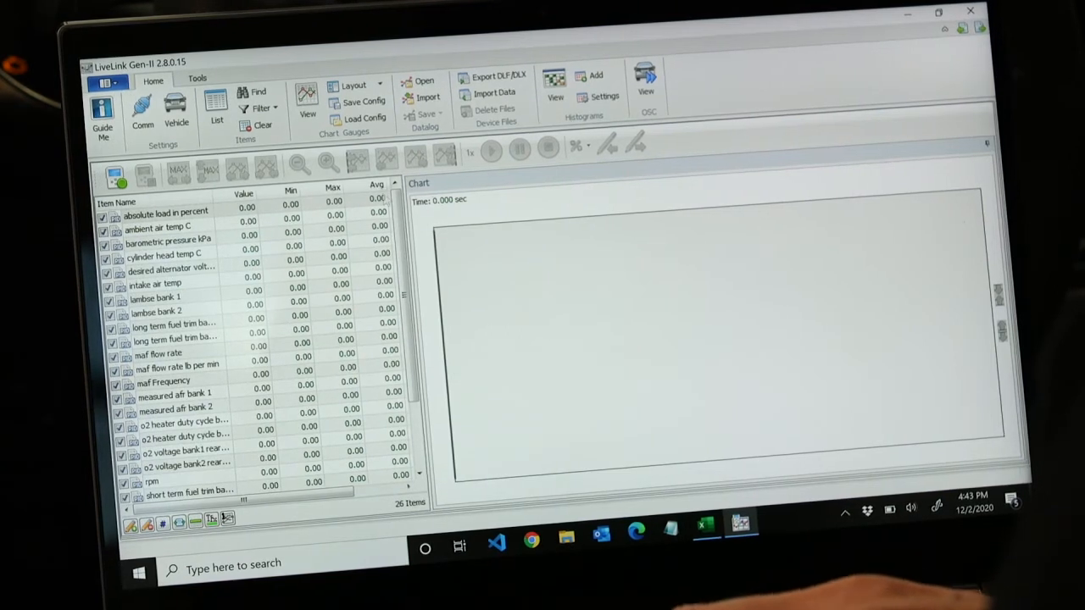
pyautogui.moveTo(492, 76)
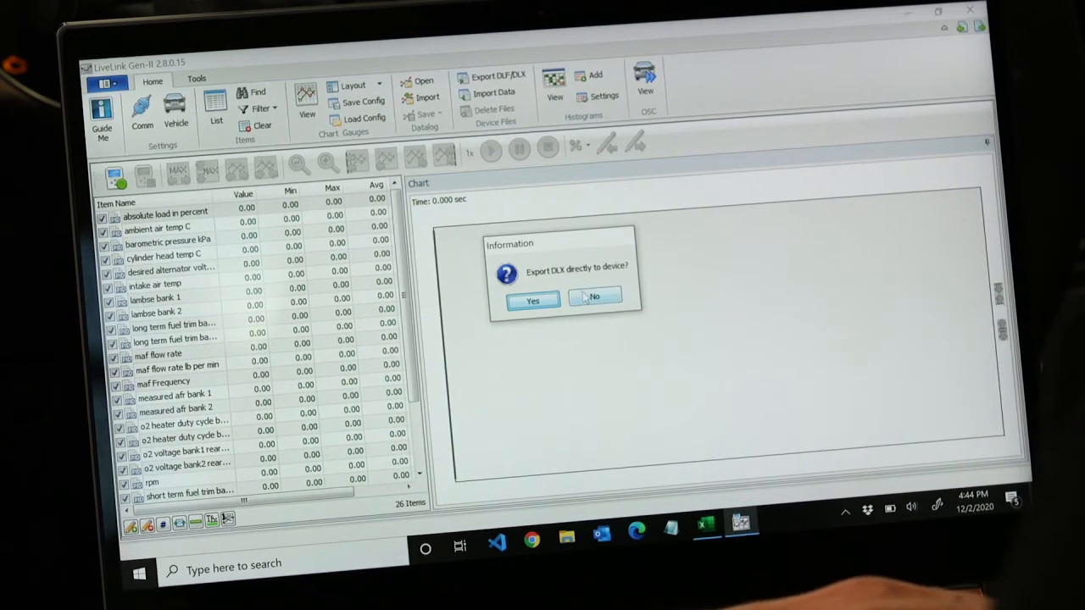
# Step: Confirm direct-to-device export and name the DLX 'GT350' in Description and File Name
pyautogui.click(593, 299)
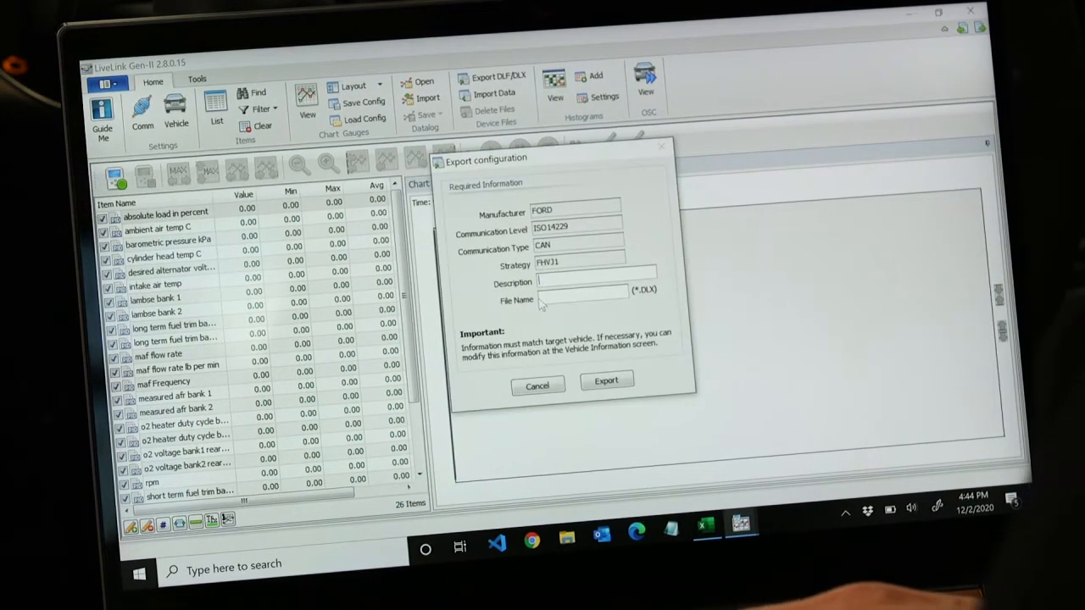
pyautogui.write('G')
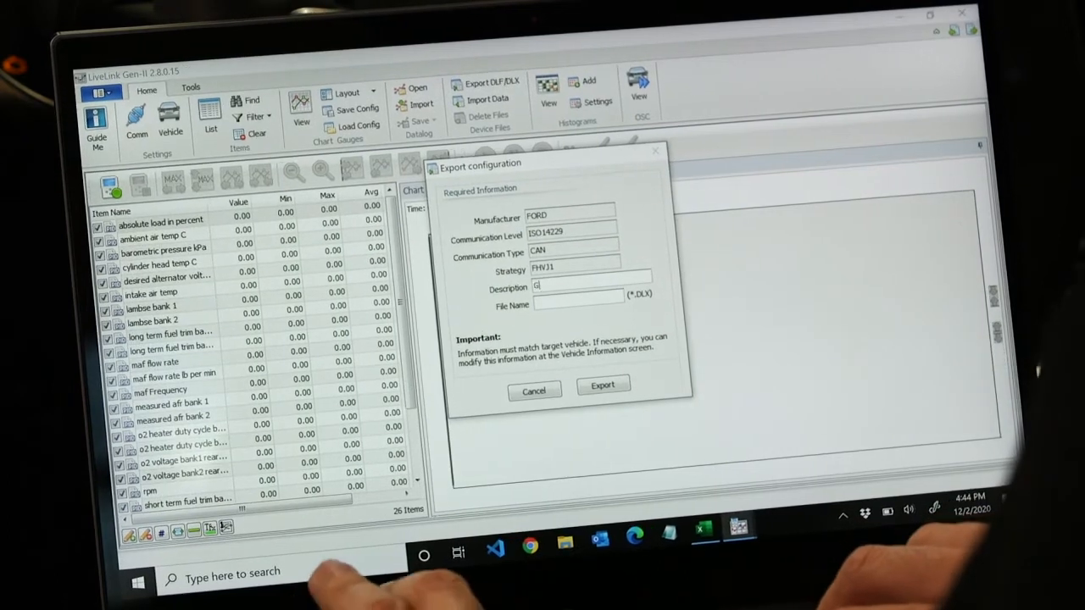
pyautogui.write('T350')
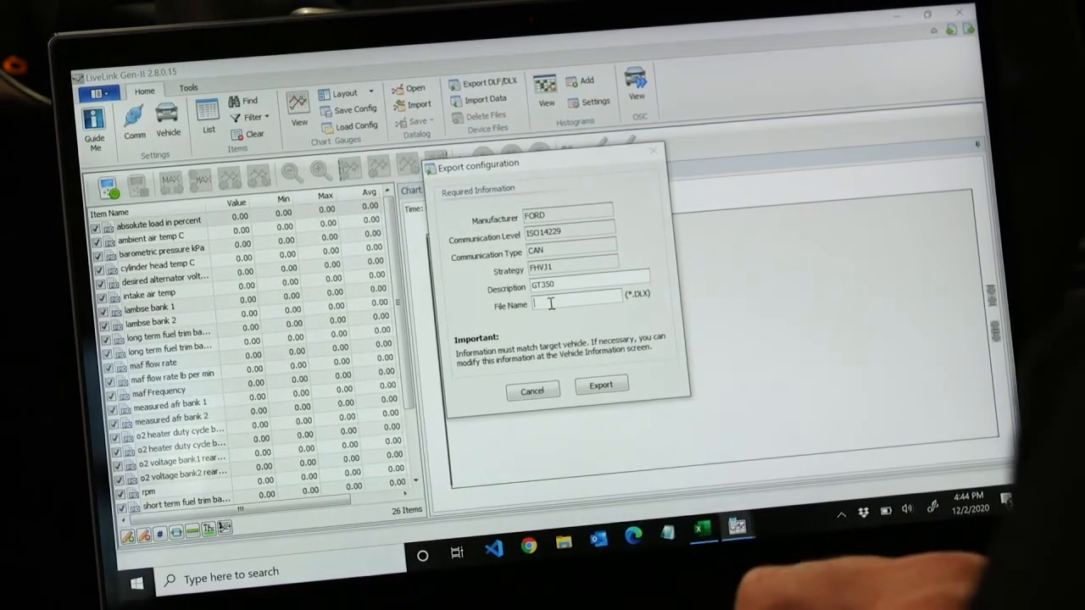
pyautogui.write('GT')
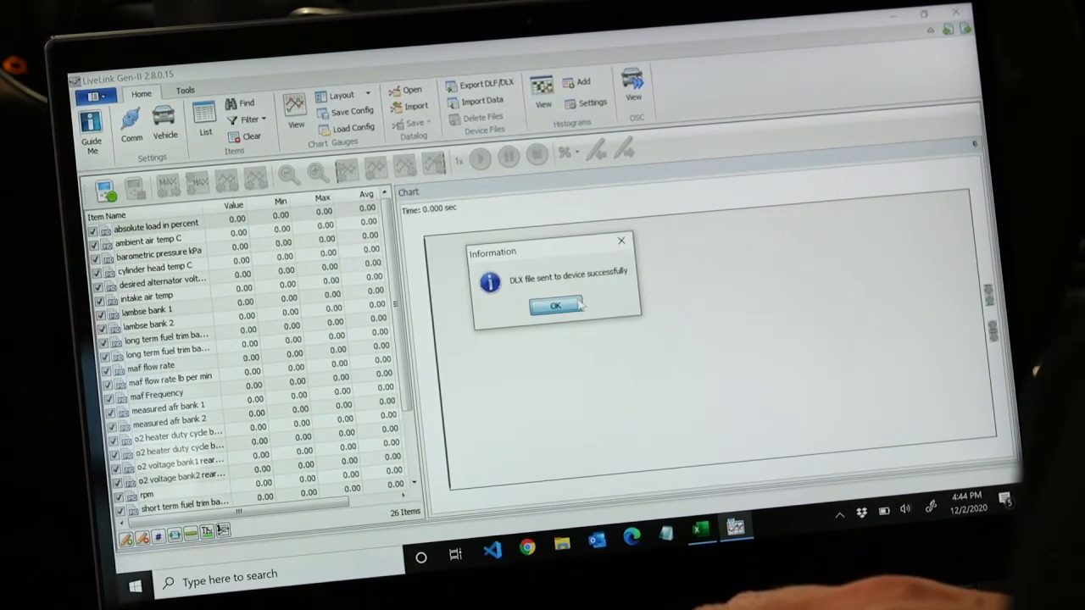
# Step: Acknowledge the 'DLX sent to device successfully' message
pyautogui.click(554, 305)
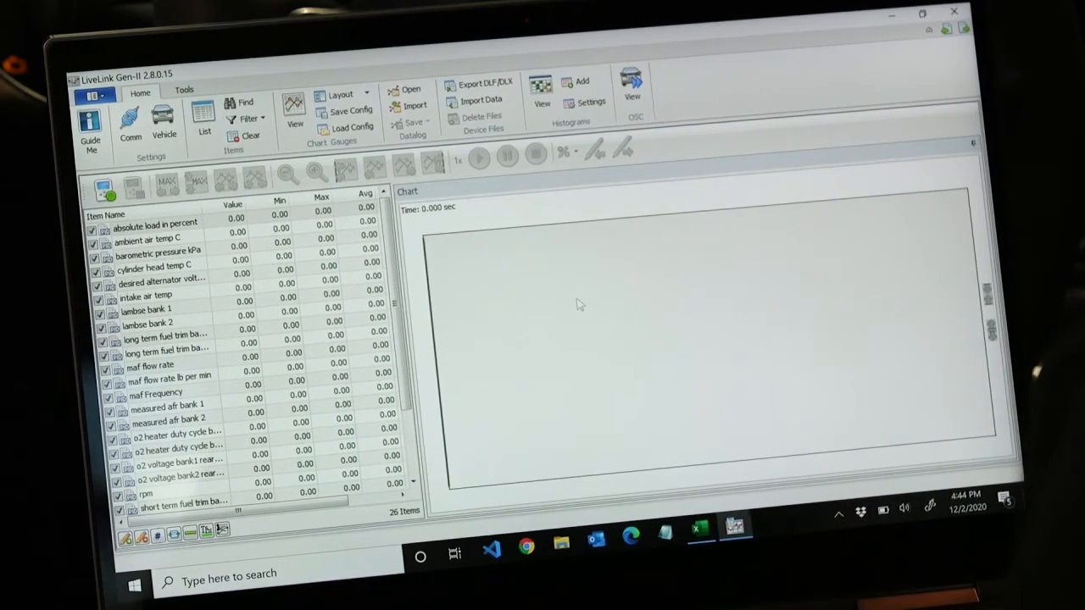